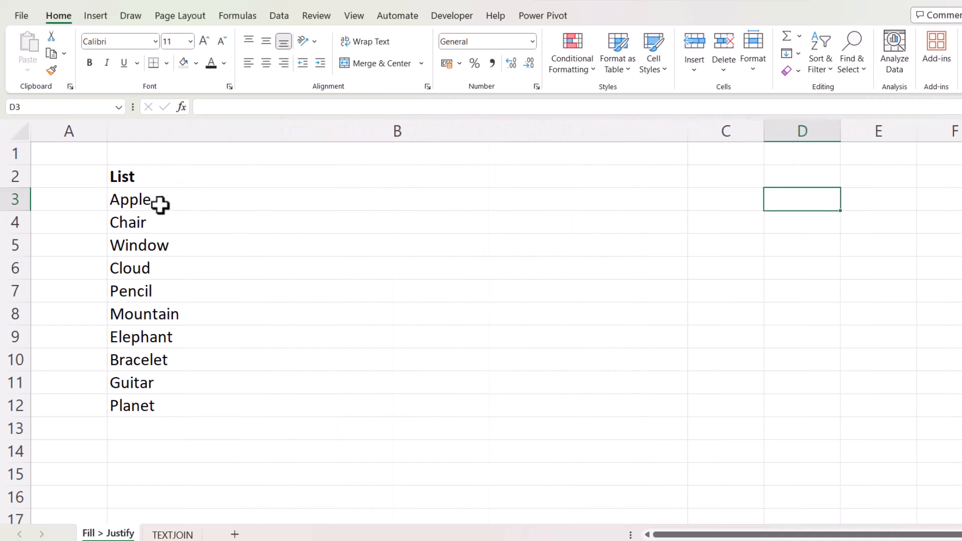
{"action": "mouse_move", "coordinate": [133, 193]}
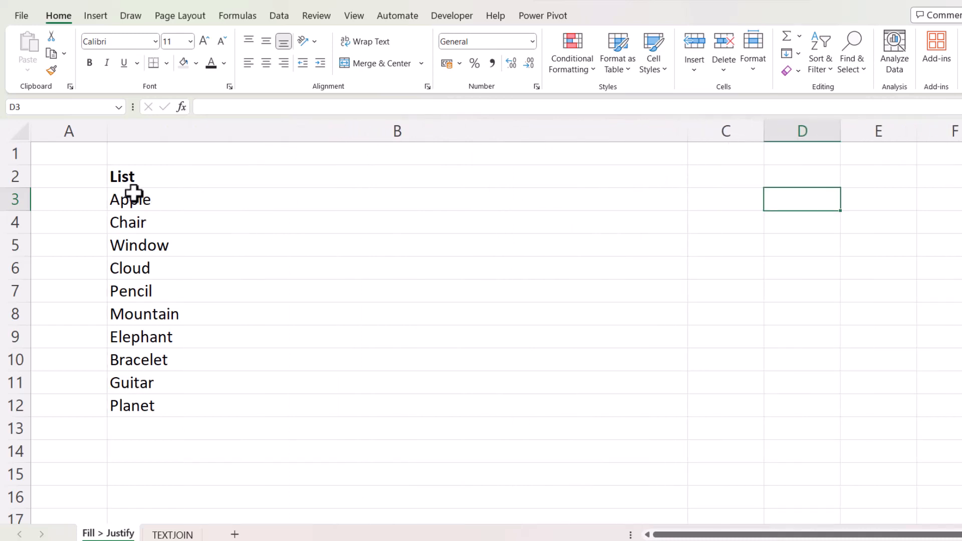
{"action": "mouse_move", "coordinate": [625, 211]}
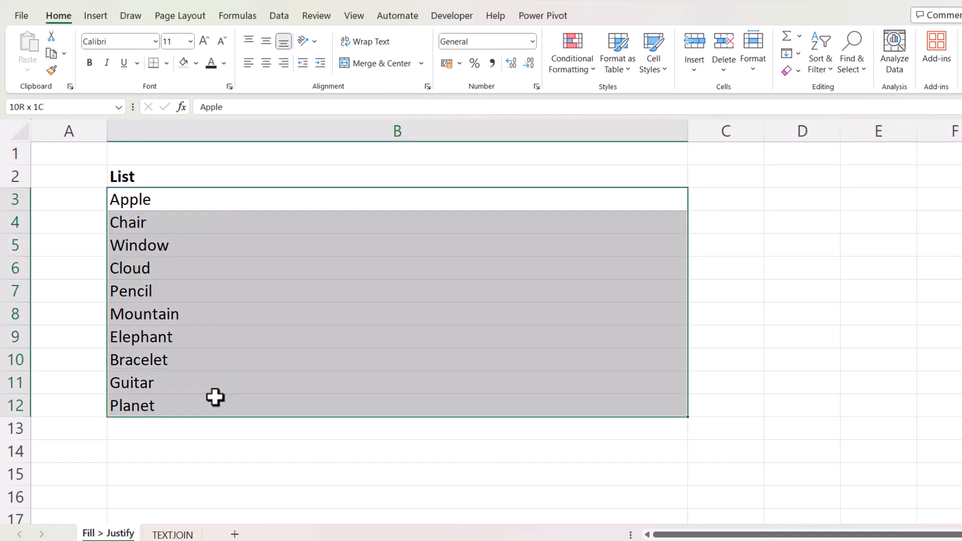
{"action": "mouse_move", "coordinate": [789, 55]}
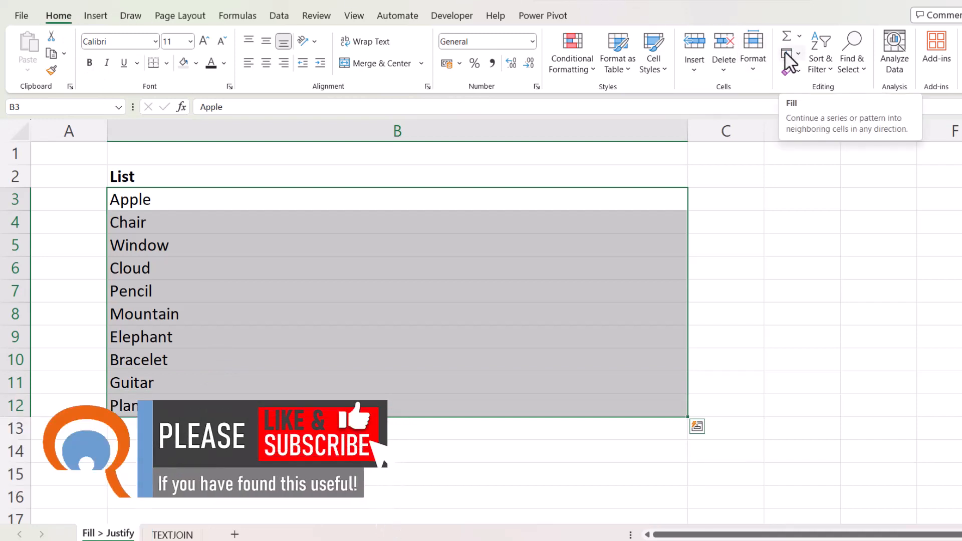